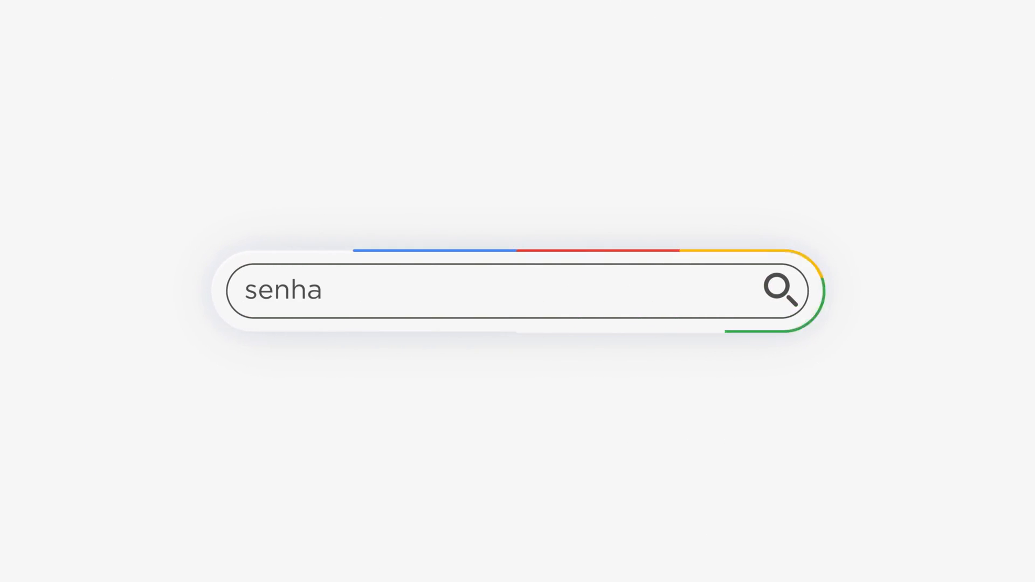
Step: Show the senhasegura activation page and select its Request code for copying
{"action": "type", "text": "segura shorts"}
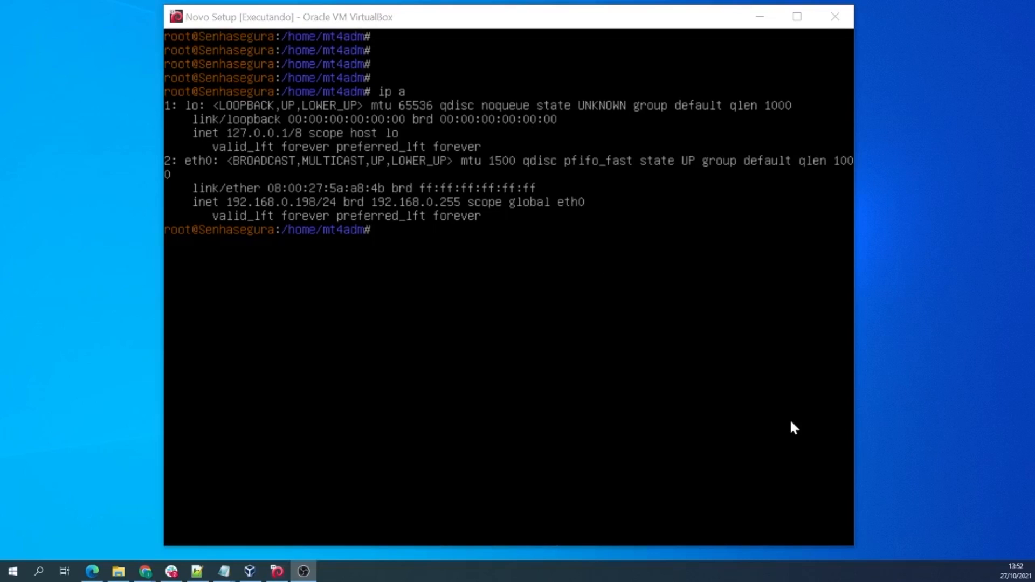
{"action": "mouse_move", "coordinate": [544, 358]}
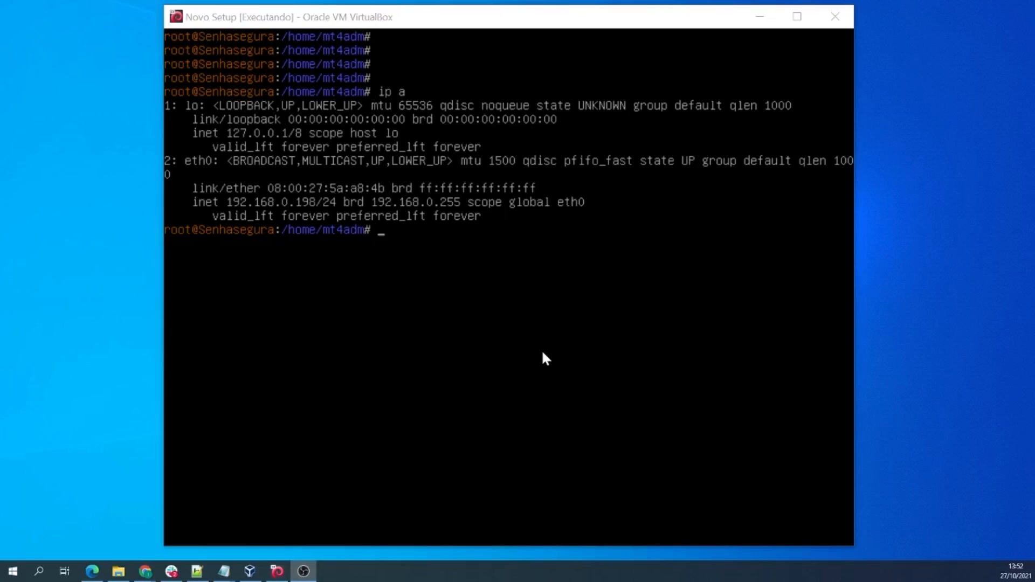
{"action": "mouse_move", "coordinate": [570, 371]}
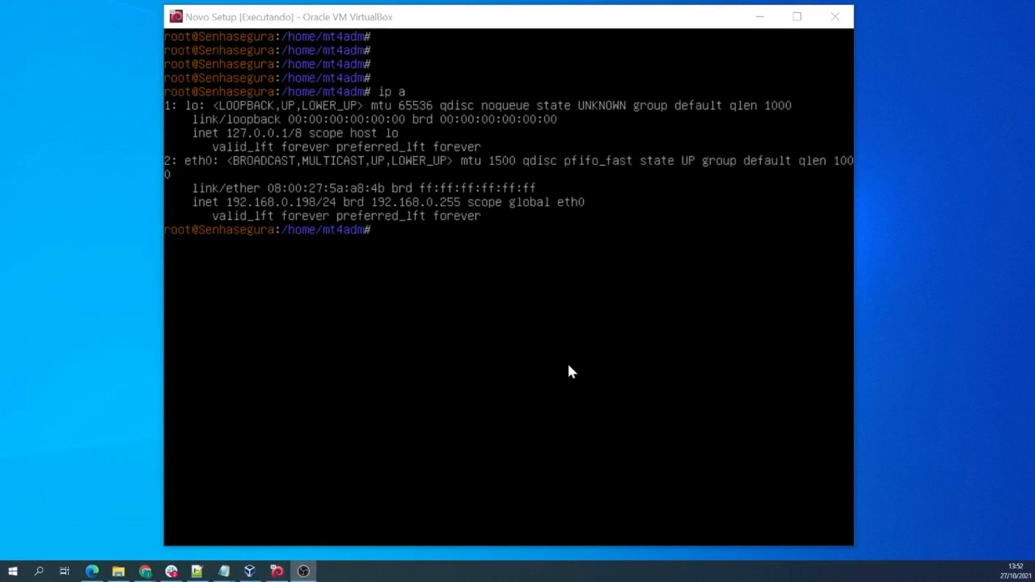
{"action": "mouse_move", "coordinate": [480, 275]}
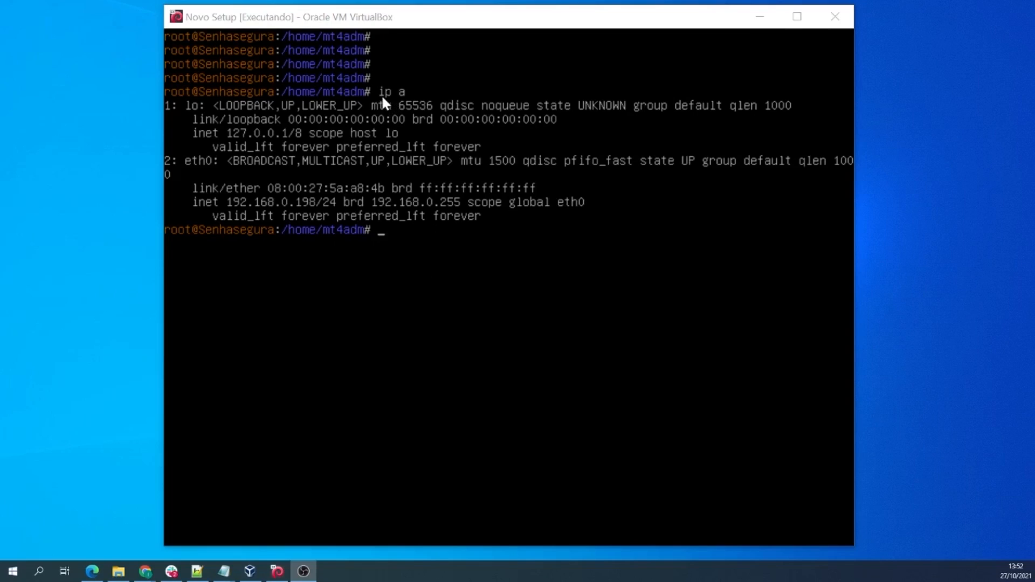
{"action": "mouse_move", "coordinate": [243, 211]}
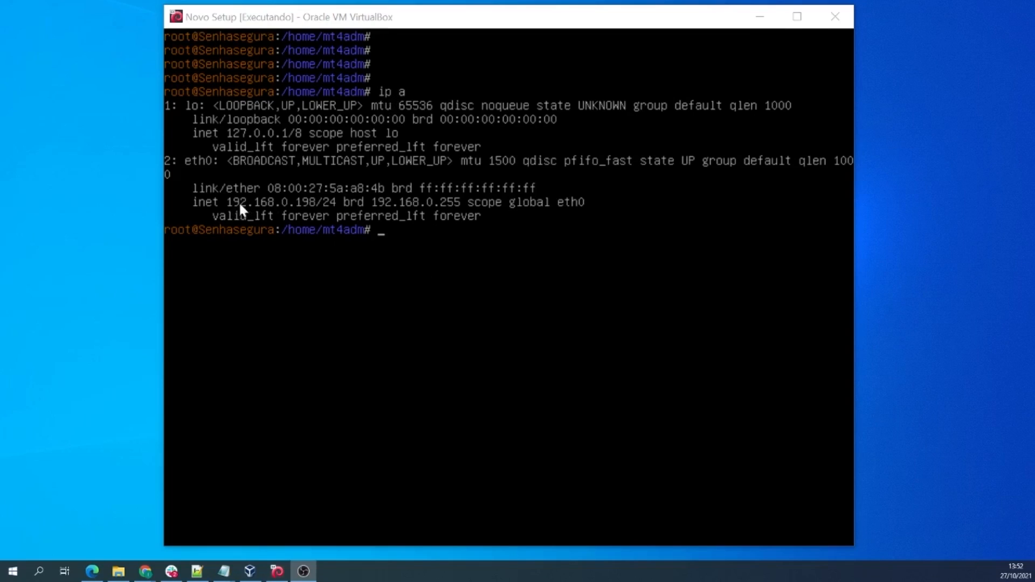
{"action": "mouse_move", "coordinate": [263, 212]}
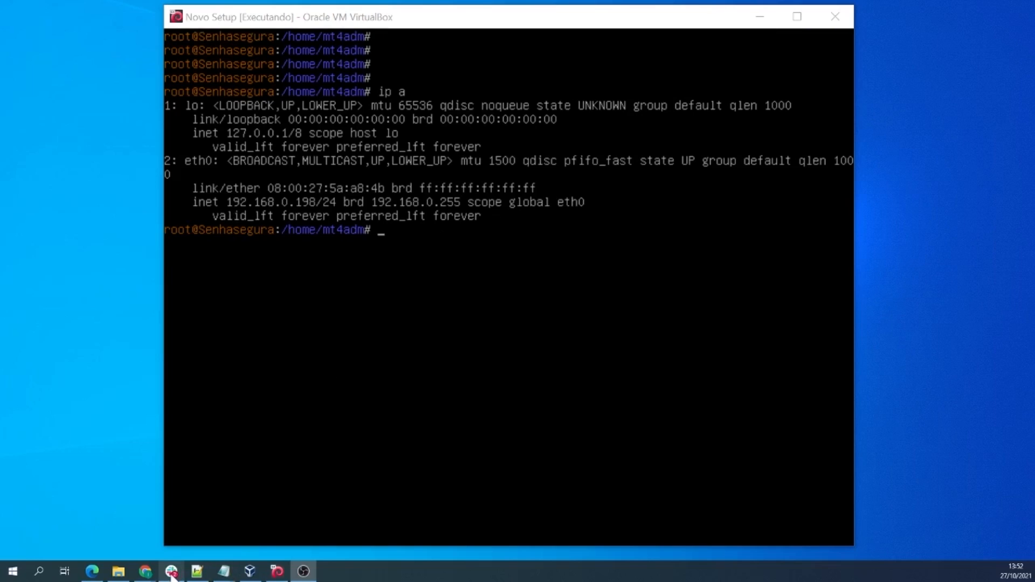
{"action": "mouse_move", "coordinate": [144, 572]}
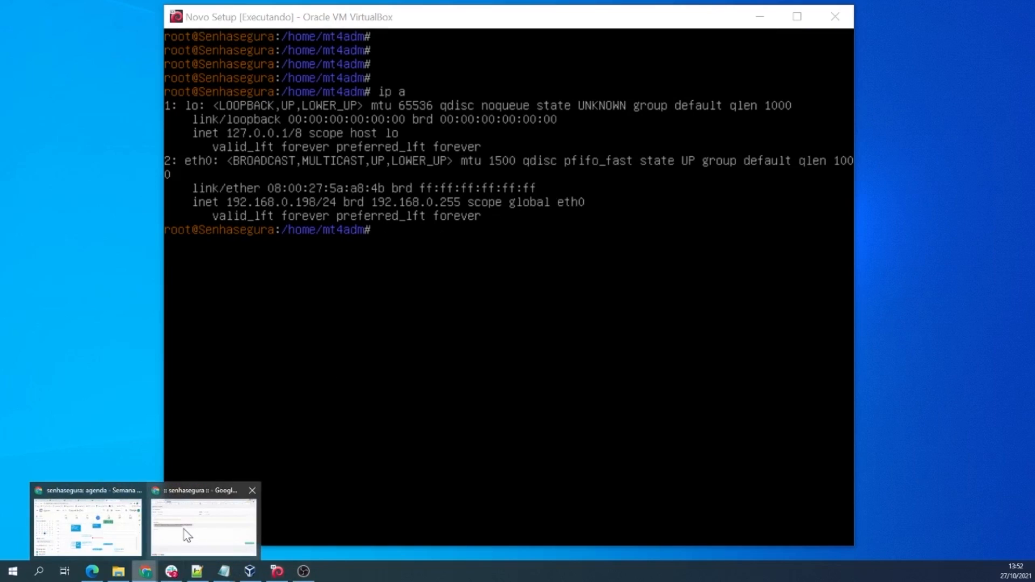
{"action": "left_click", "coordinate": [204, 526]}
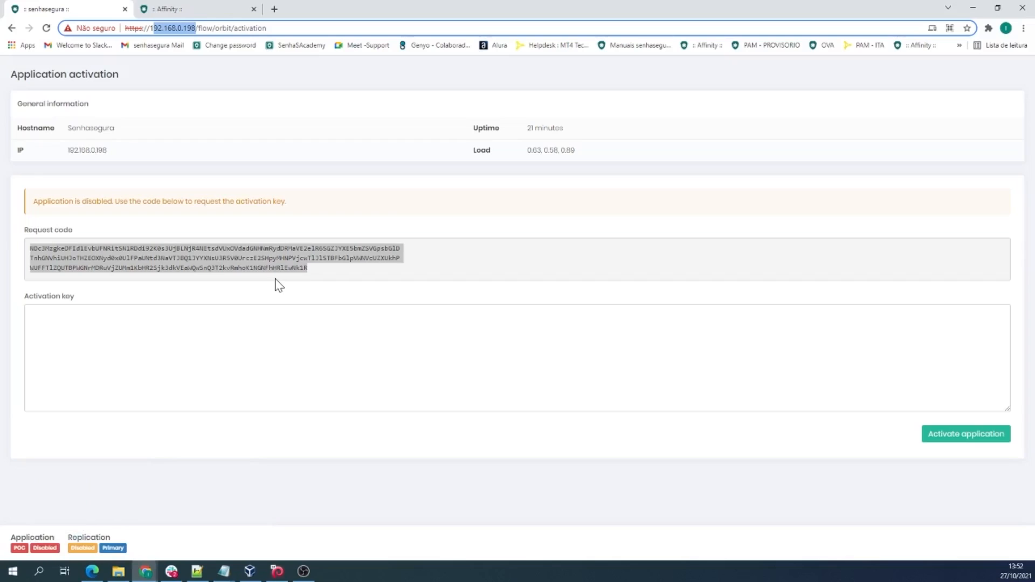
{"action": "mouse_move", "coordinate": [135, 91]}
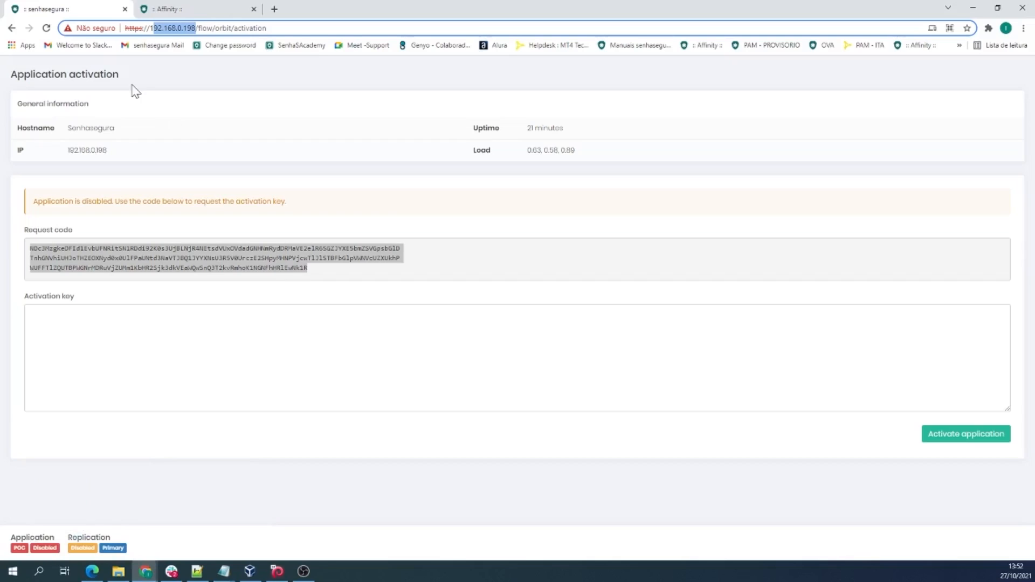
{"action": "mouse_move", "coordinate": [125, 84]}
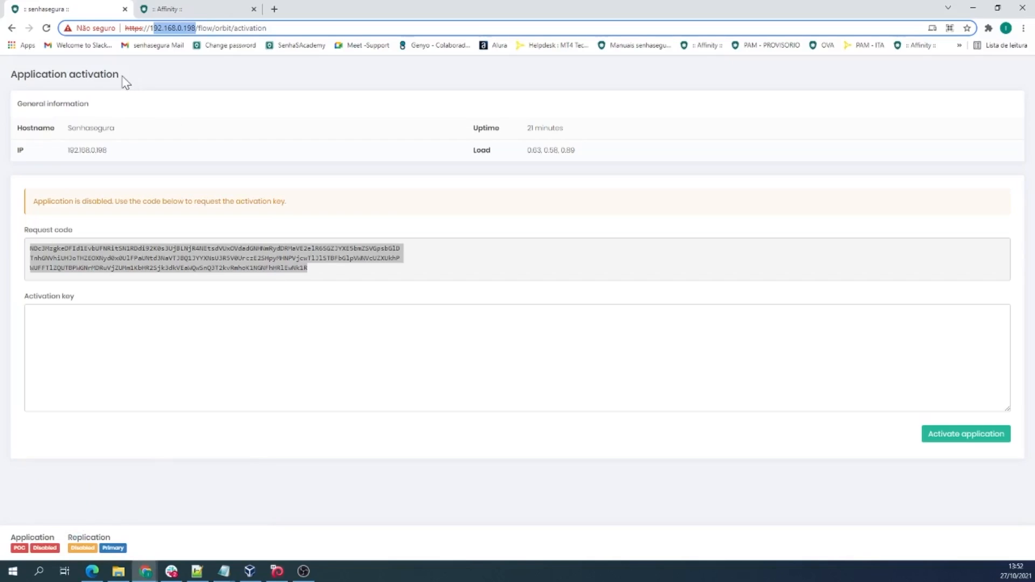
{"action": "mouse_move", "coordinate": [132, 188]}
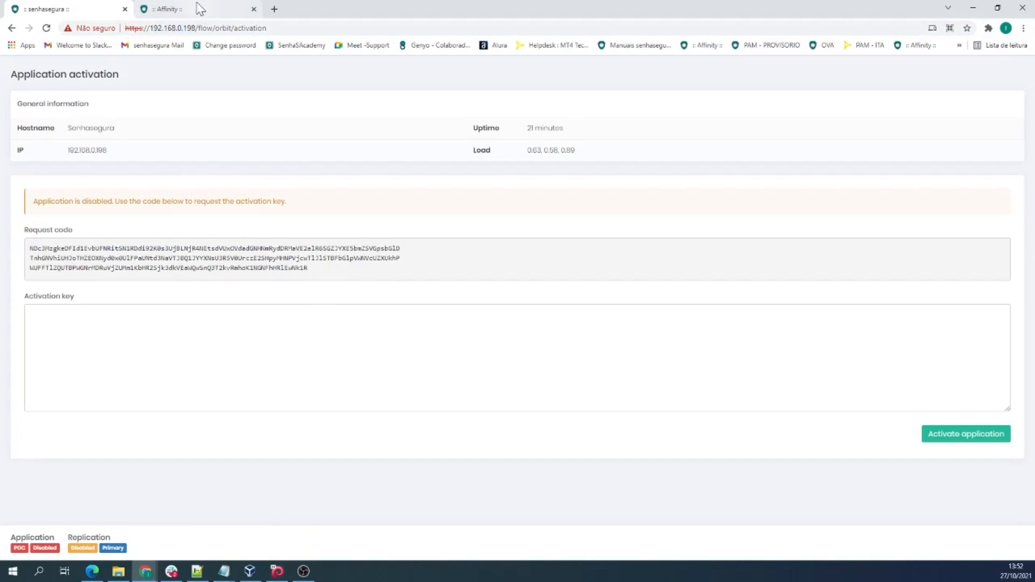
{"action": "left_click", "coordinate": [192, 10]}
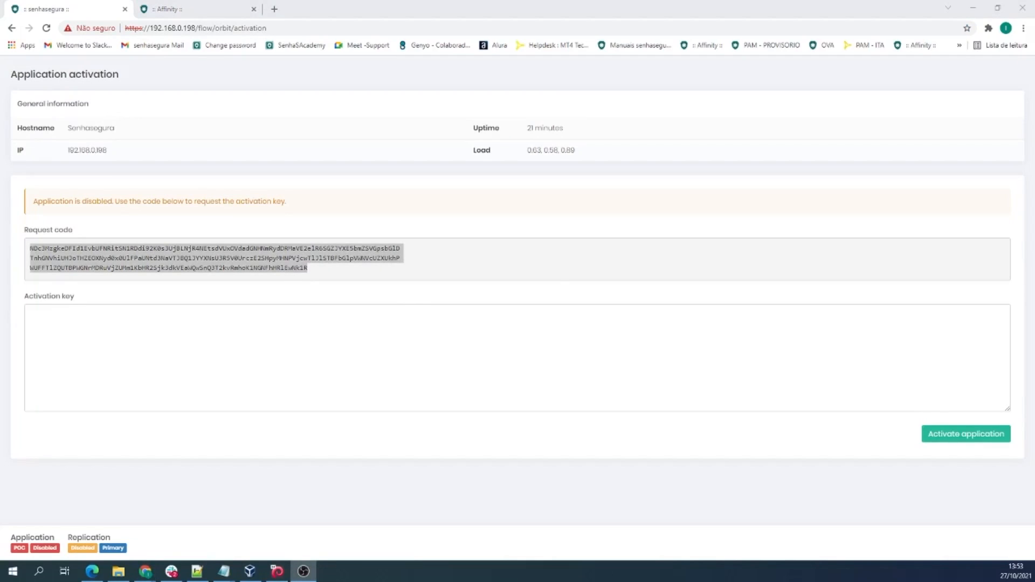
{"action": "right_click", "coordinate": [198, 258]}
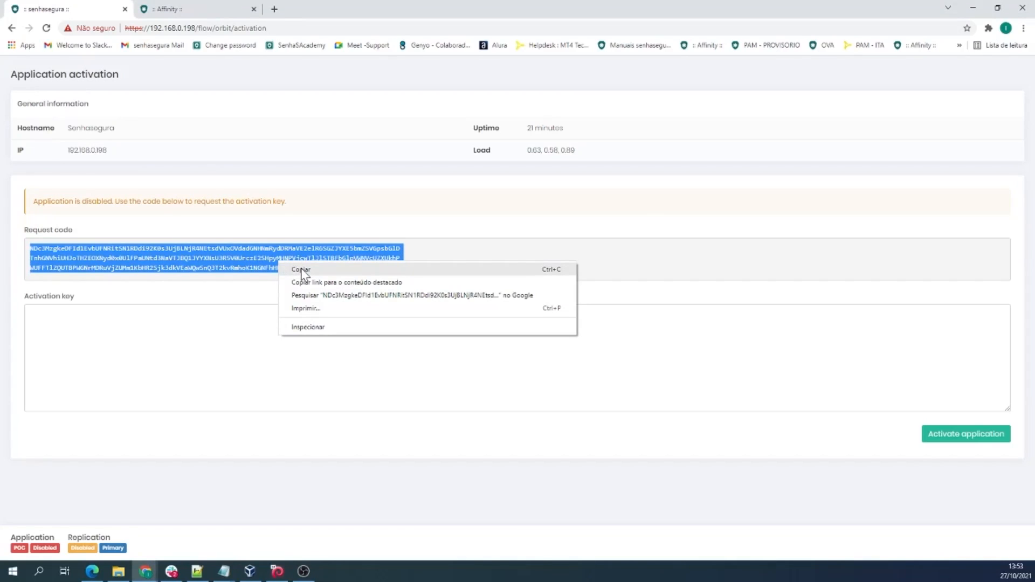
Step: Copy the request code and paste it into Affinity's Request code field for 192.168.0.198
{"action": "left_click", "coordinate": [168, 8]}
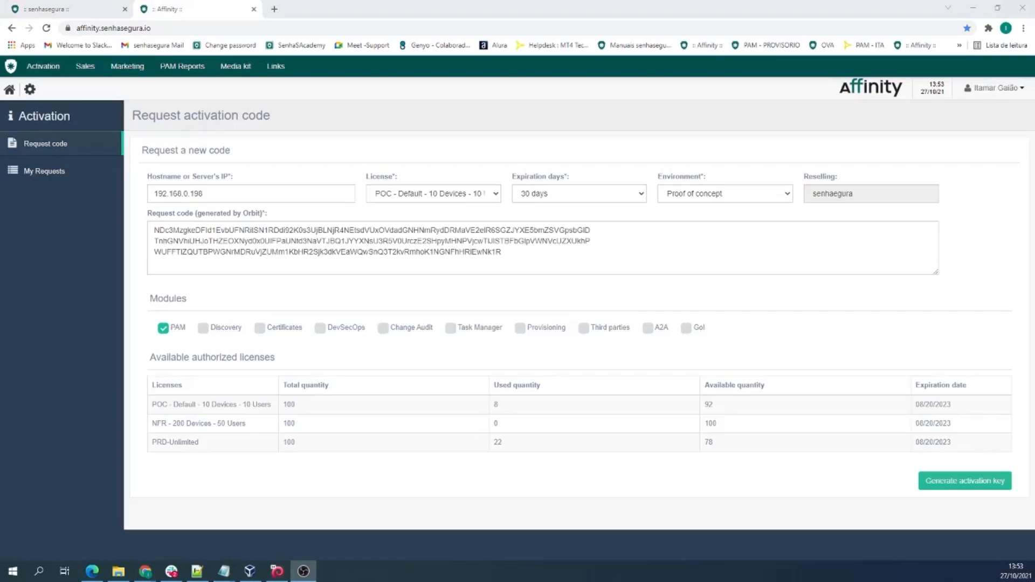
{"action": "mouse_move", "coordinate": [382, 293]}
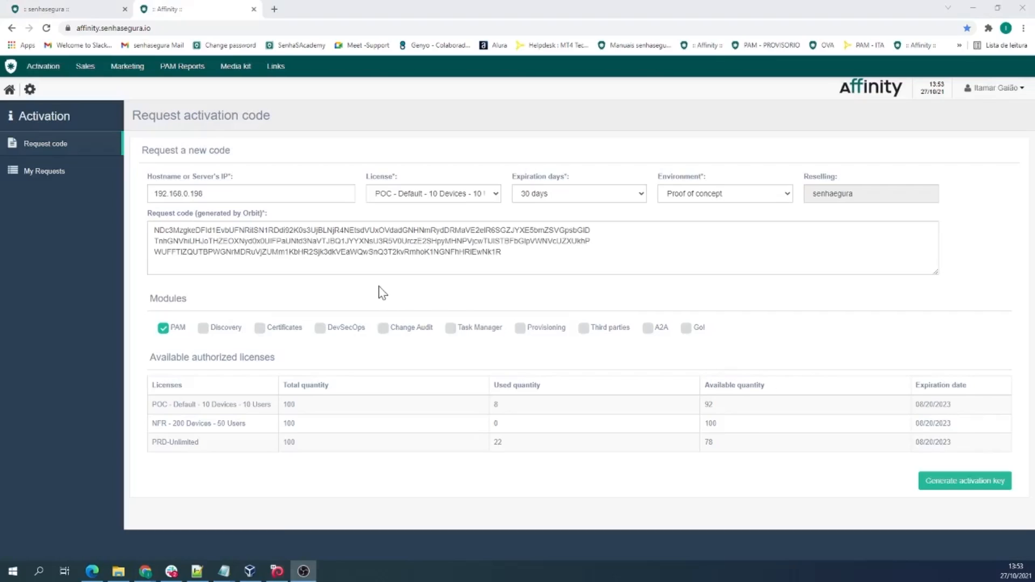
{"action": "left_click", "coordinate": [66, 10]}
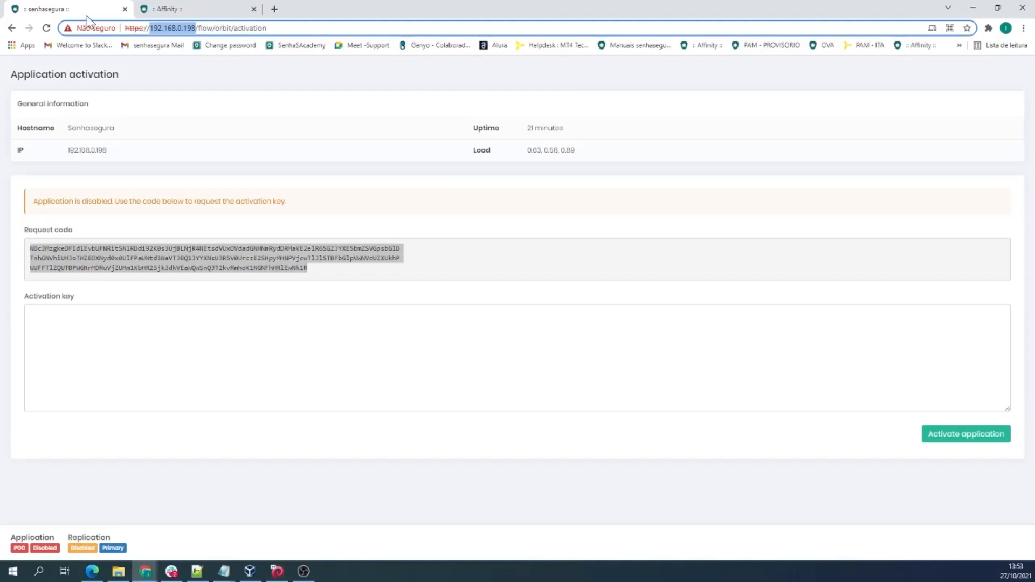
Step: Generate the activation key in Affinity and paste it into senhasegura's Activation key field
{"action": "left_click", "coordinate": [195, 9]}
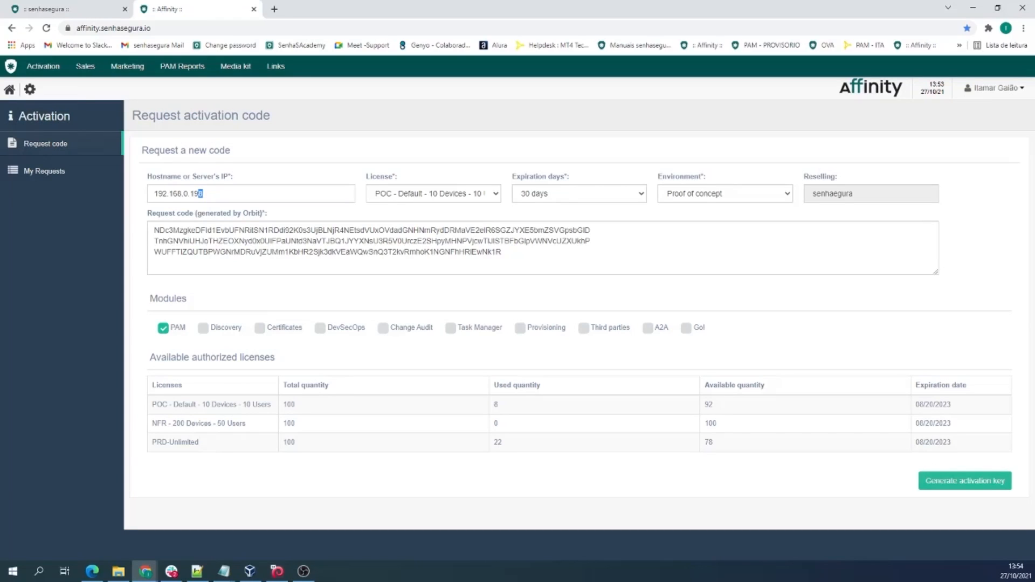
{"action": "left_click", "coordinate": [964, 481]}
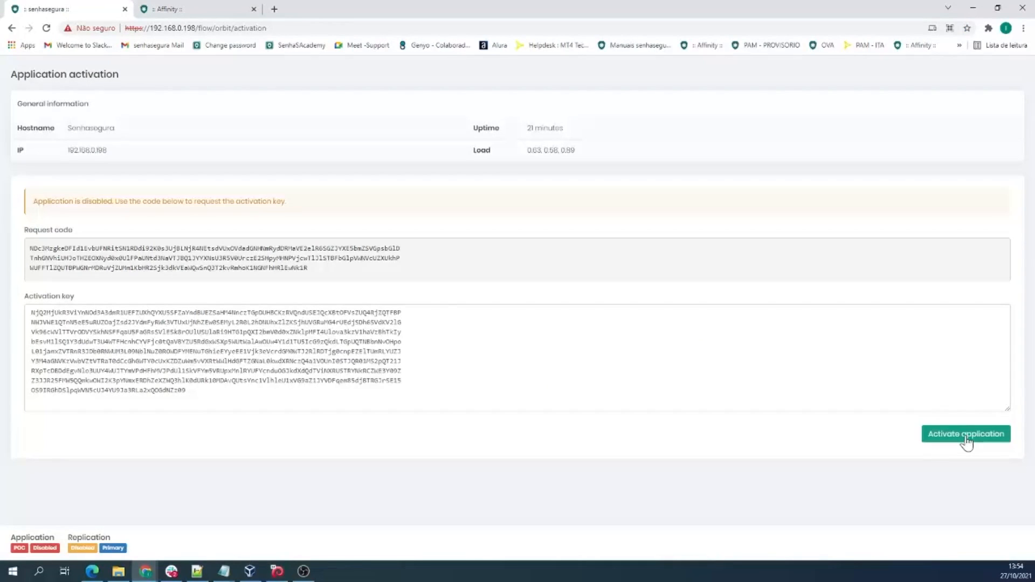
Step: Activate the application with the pasted key so the proof-of-concept login page loads
{"action": "left_click", "coordinate": [965, 433]}
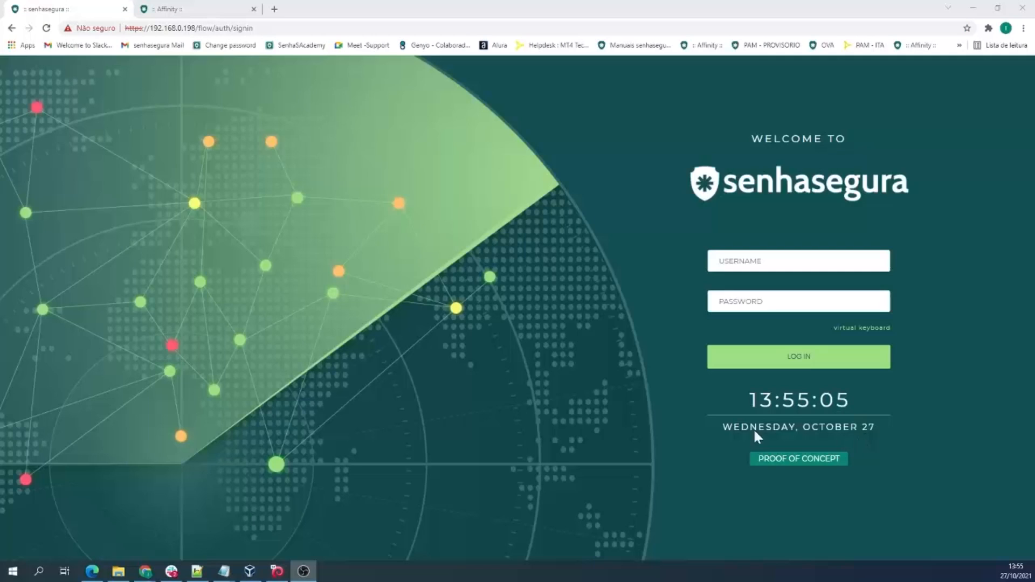
{"action": "mouse_move", "coordinate": [873, 147]}
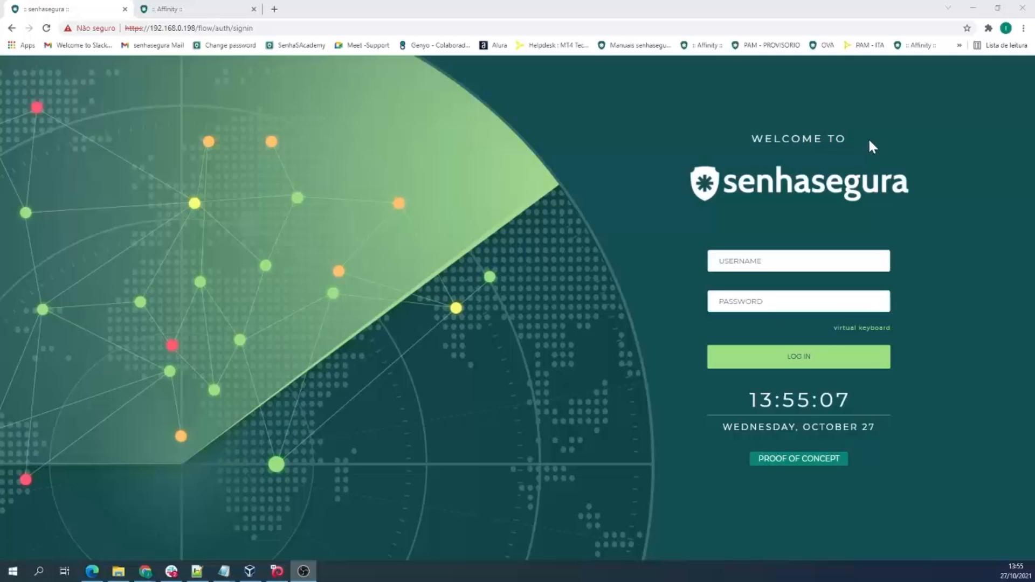
{"action": "mouse_move", "coordinate": [930, 199]}
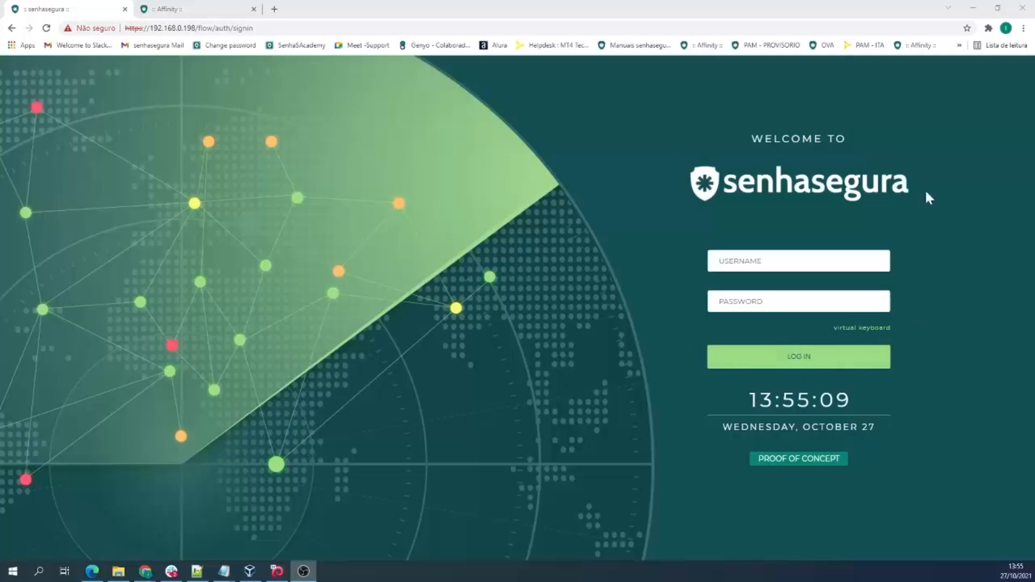
{"action": "mouse_move", "coordinate": [854, 180]}
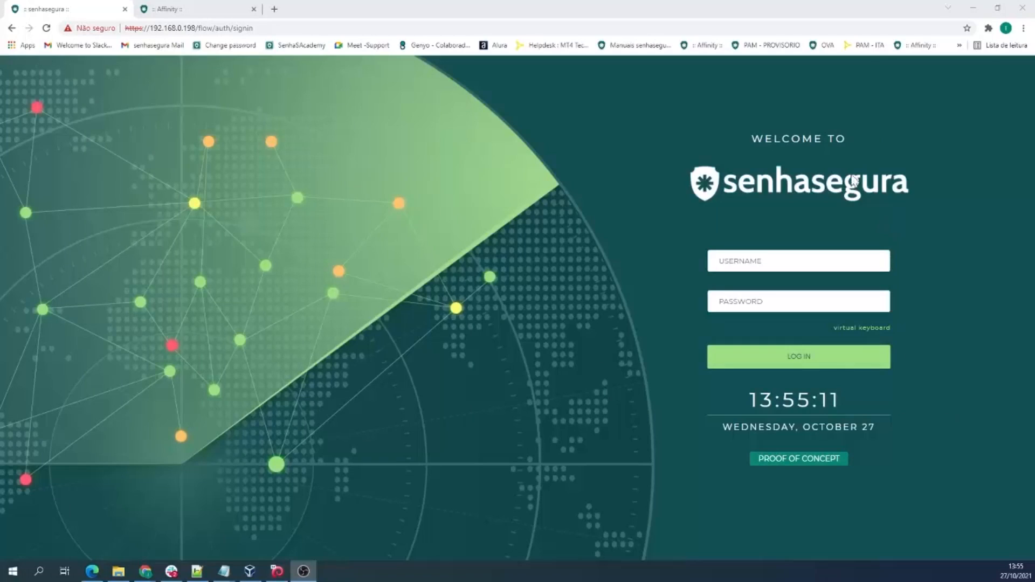
{"action": "mouse_move", "coordinate": [670, 322]}
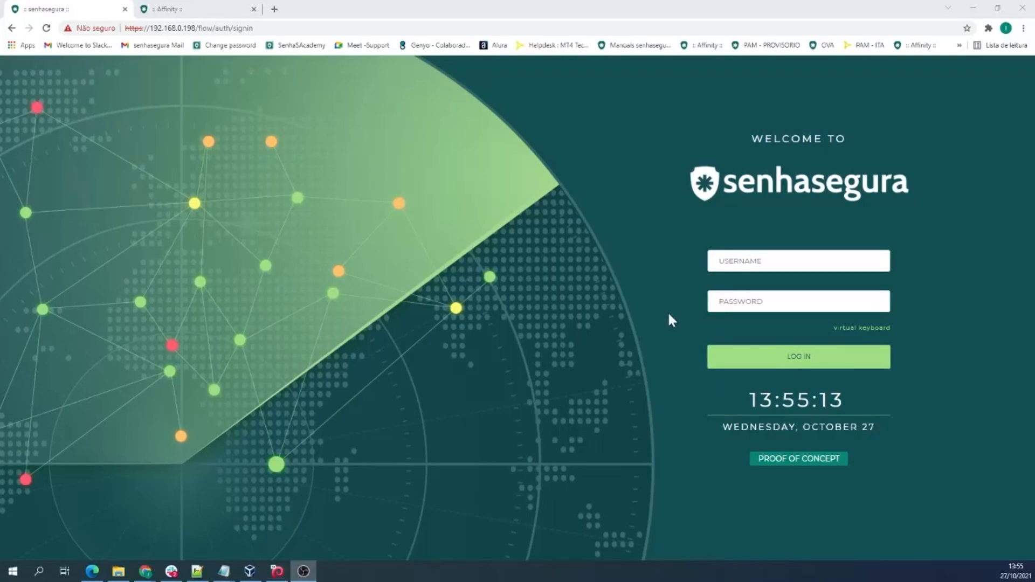